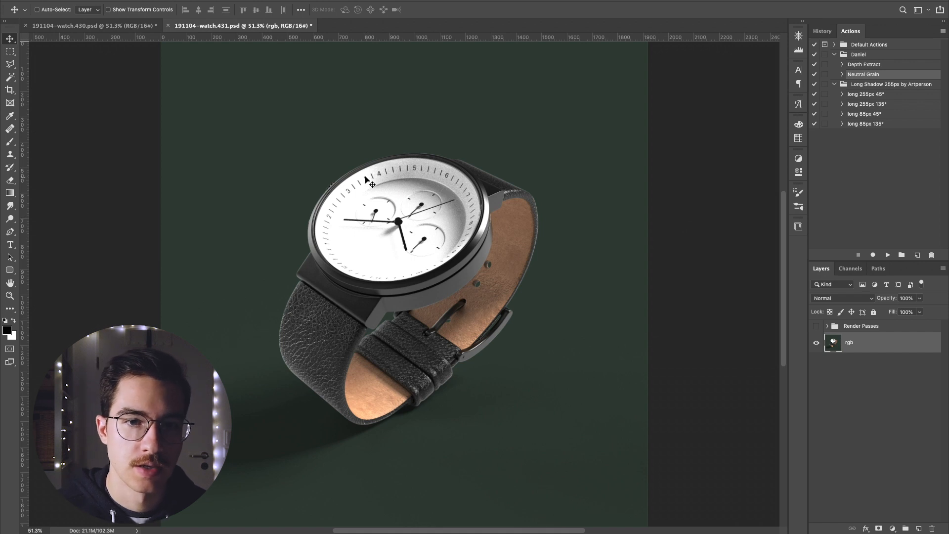
- Darken the raw watch render's midtones with a Levels adjustment, midtone slider 1.00 to 0.54
left_click(91, 25)
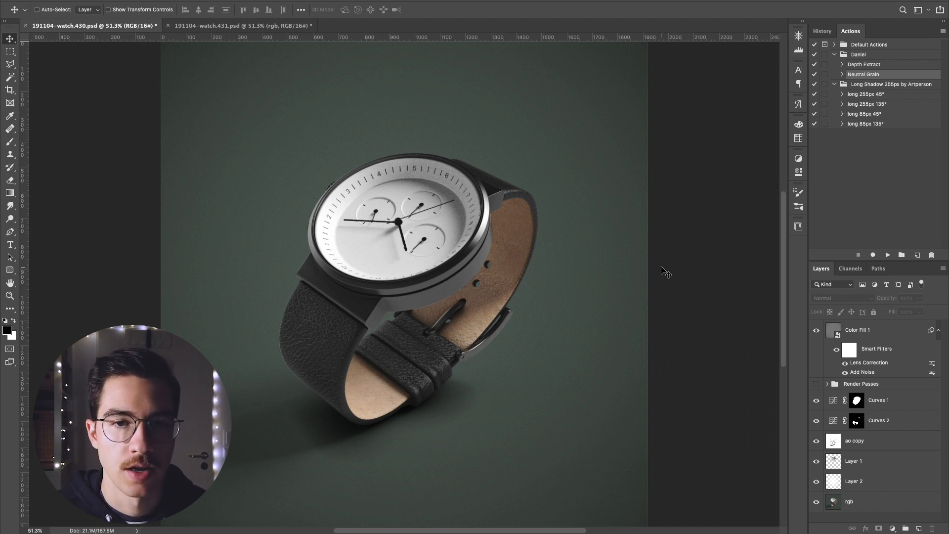
mouse_move(232, 41)
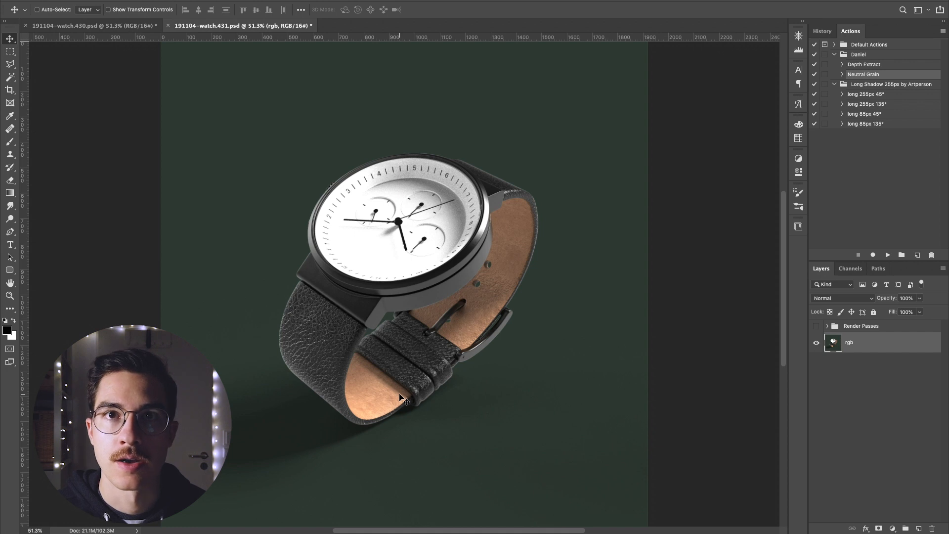
mouse_move(399, 224)
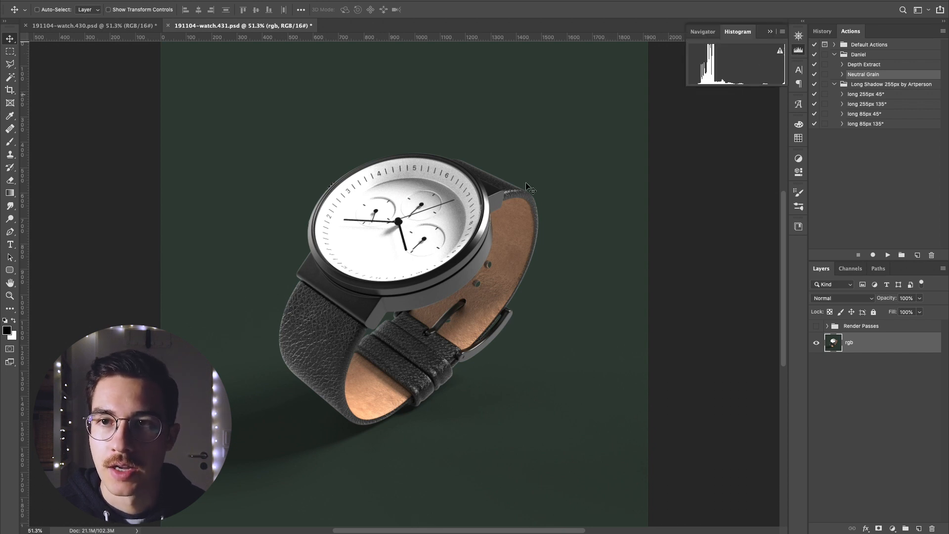
mouse_move(361, 258)
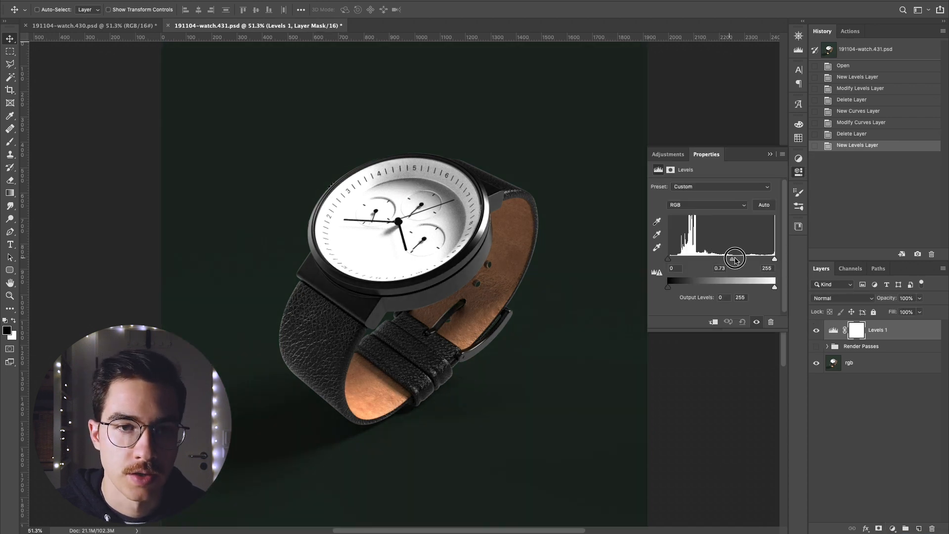
left_click_drag(735, 257, 721, 257)
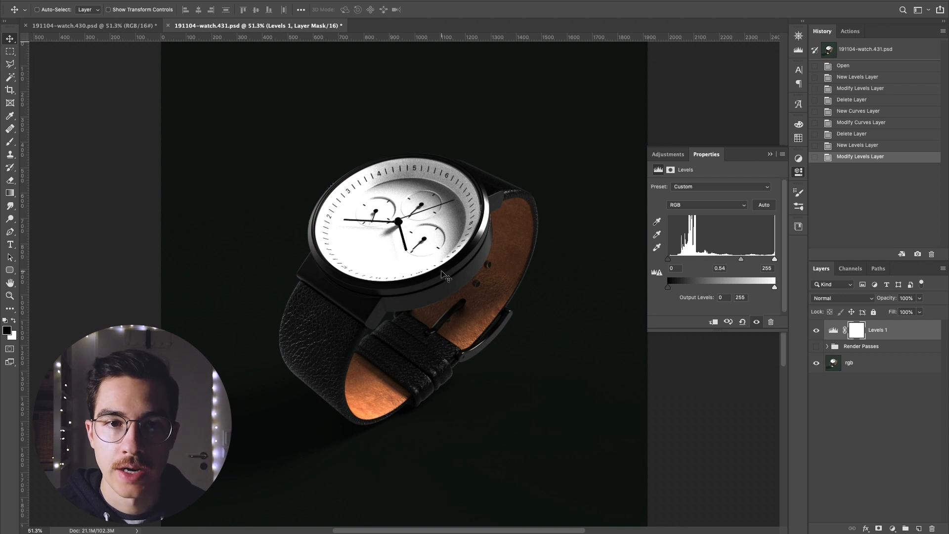
mouse_move(386, 286)
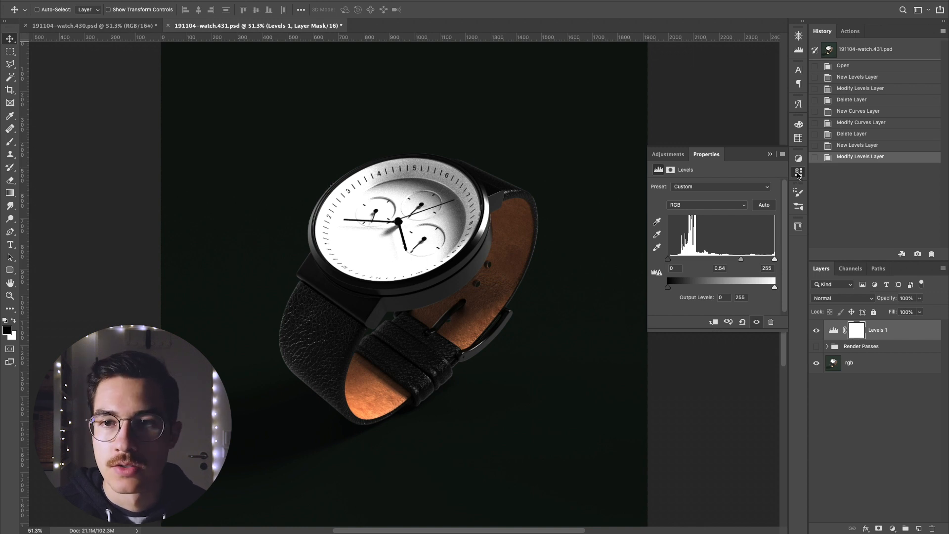
- Switch to the live KeyShot watch scene and set environment Contrast to 2
left_click(798, 172)
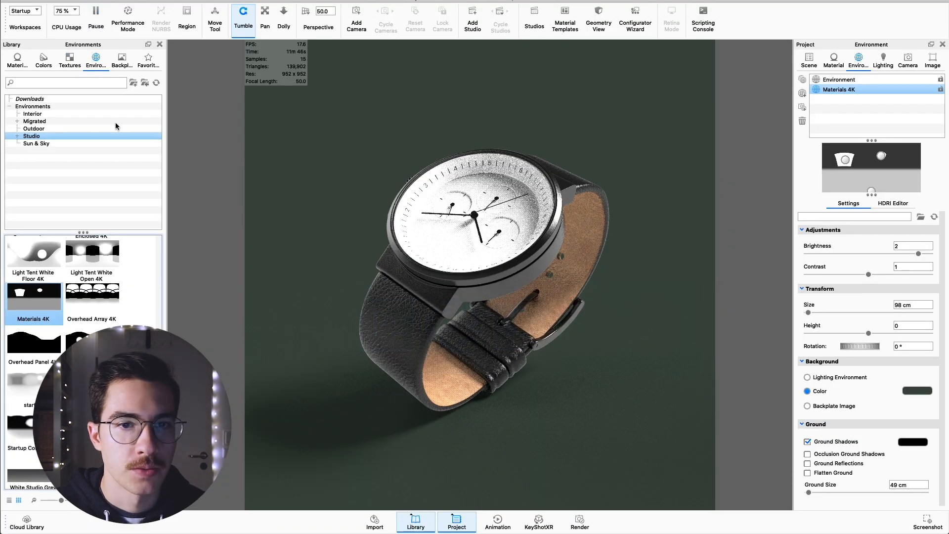
mouse_move(651, 259)
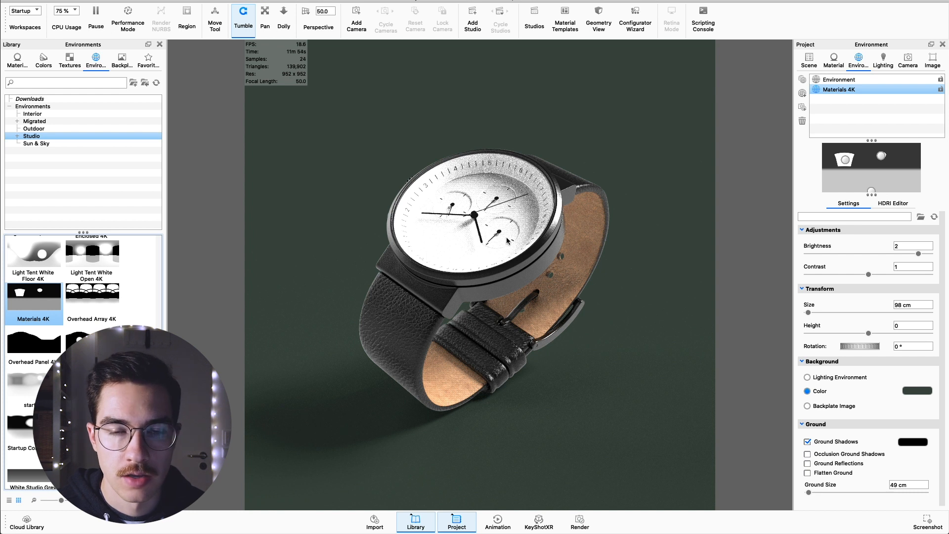
mouse_move(568, 232)
type("2")
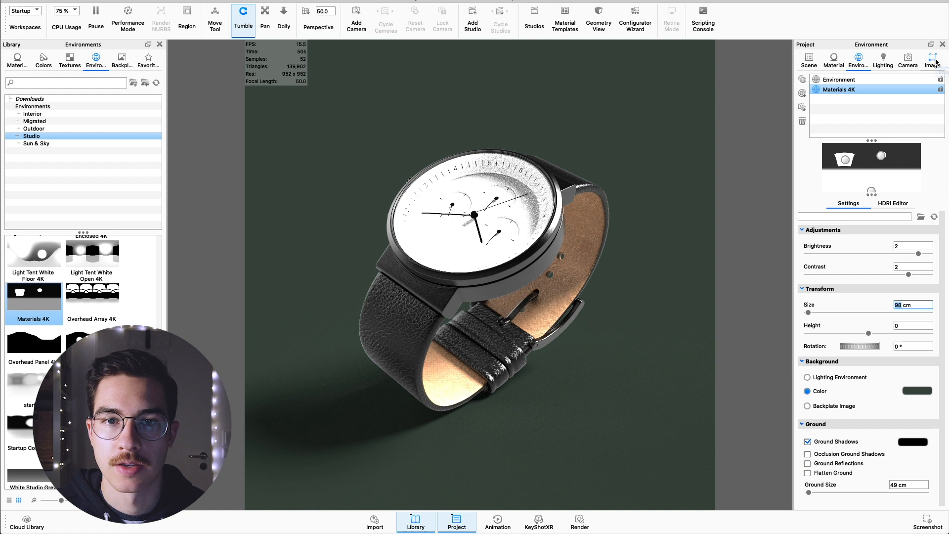
- Duplicate the default image style and rename the copy LowContrast
left_click(933, 60)
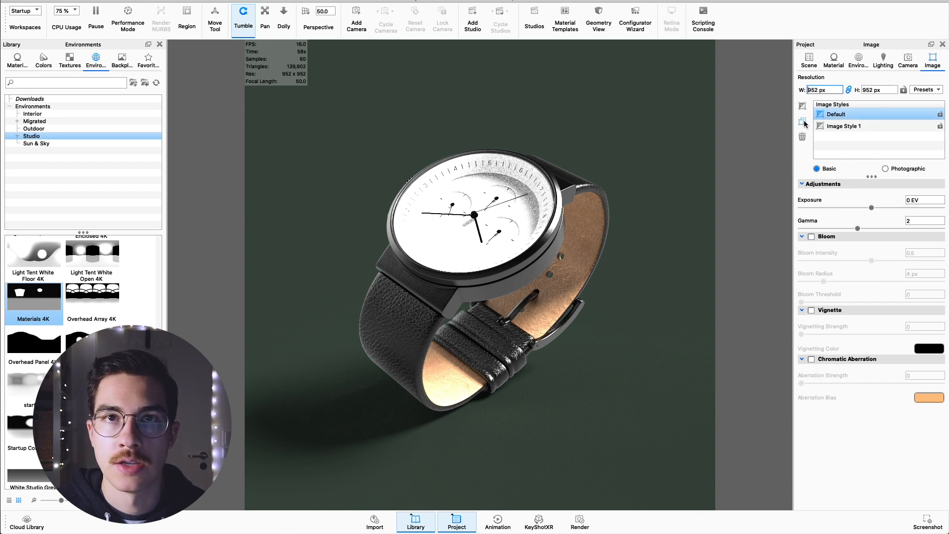
mouse_move(802, 122)
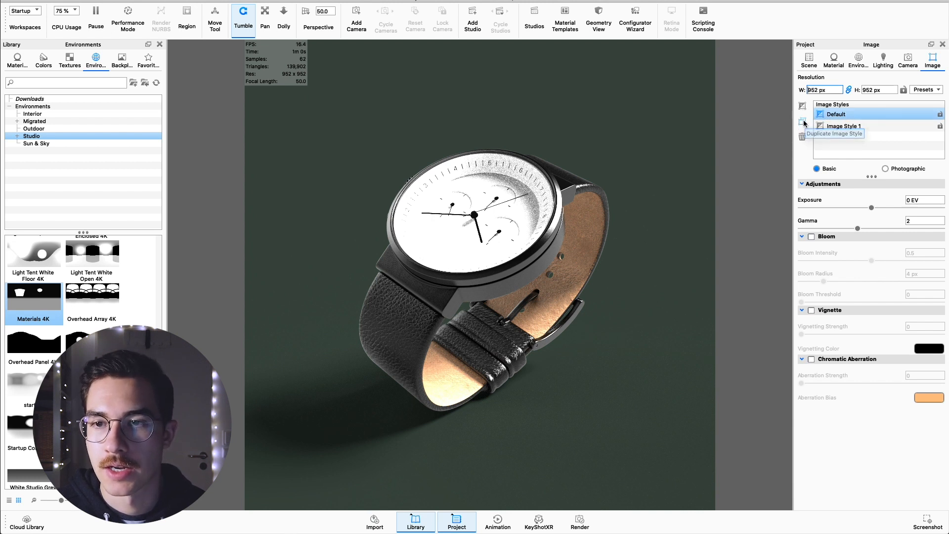
left_click(802, 122)
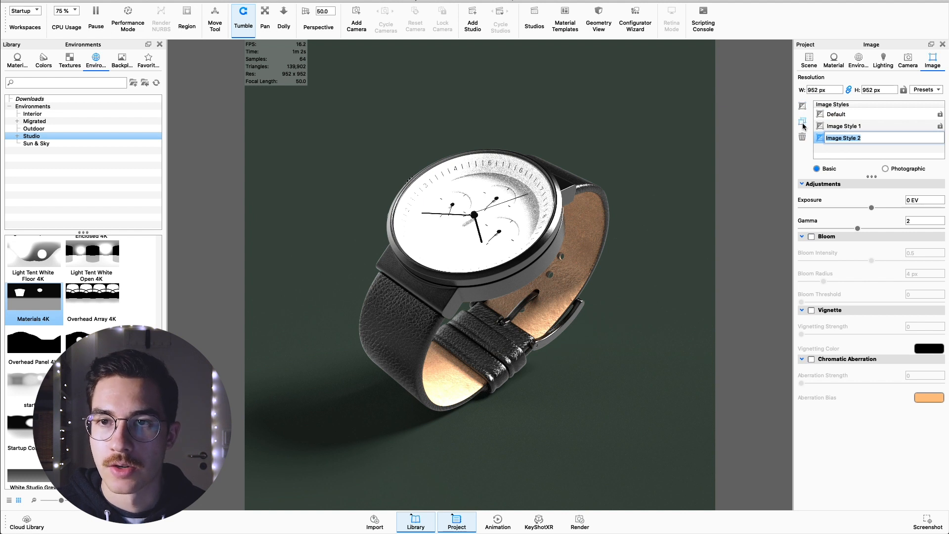
double_click(843, 137)
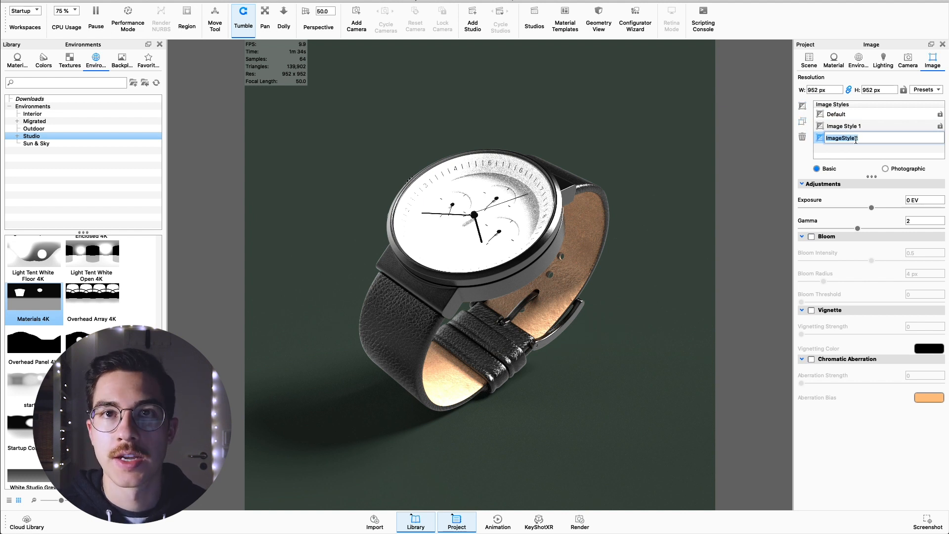
type("LowContrast")
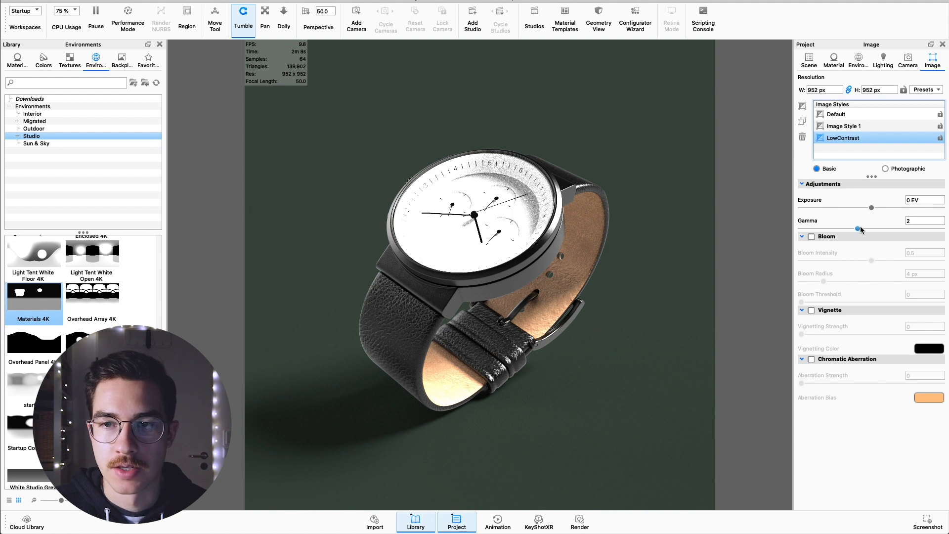
- Set the LowContrast style's Gamma to 3 and Exposure to -2 EV
left_click_drag(871, 229, 882, 229)
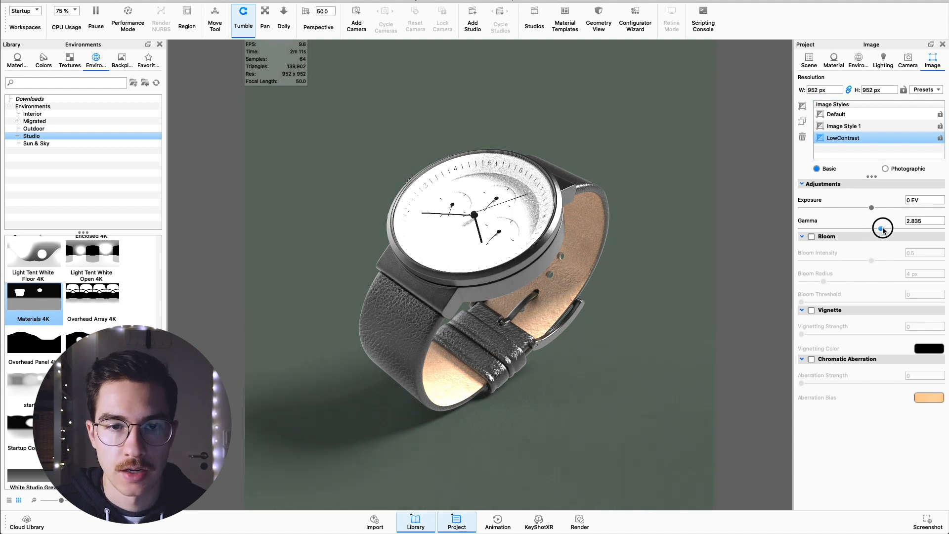
left_click_drag(882, 229, 898, 229)
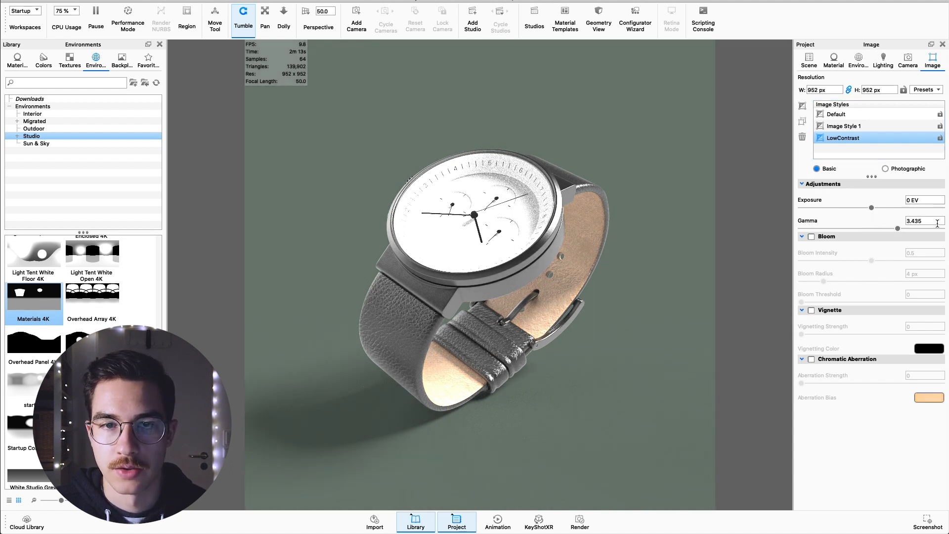
left_click_drag(901, 228, 886, 228)
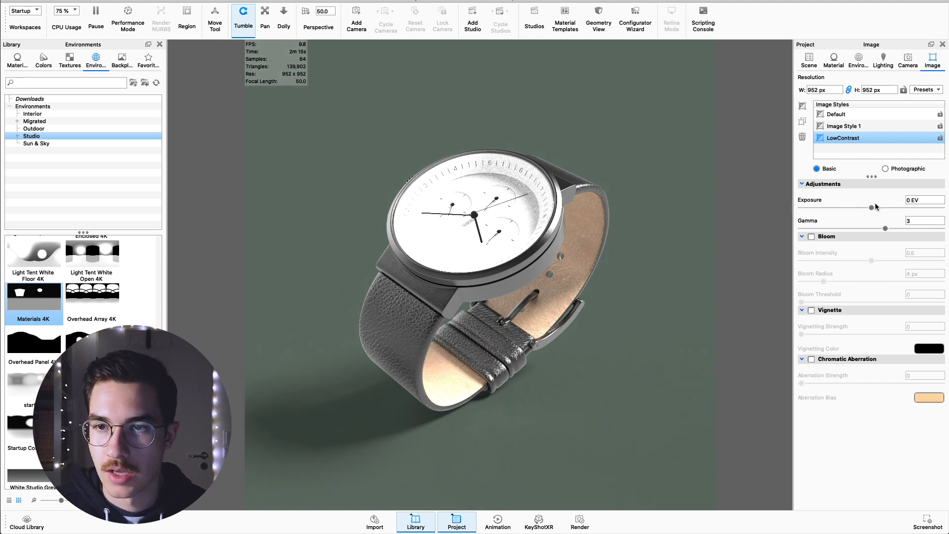
left_click_drag(867, 206, 837, 206)
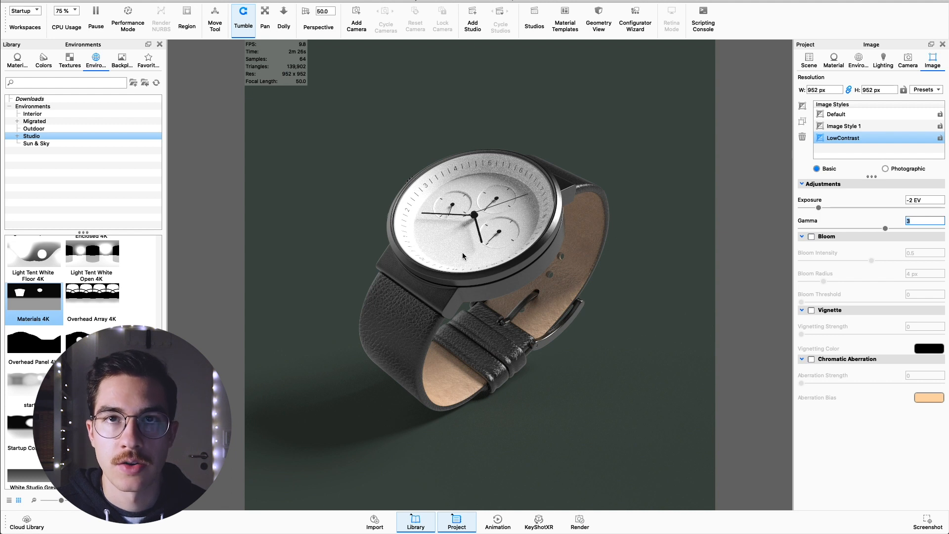
mouse_move(464, 220)
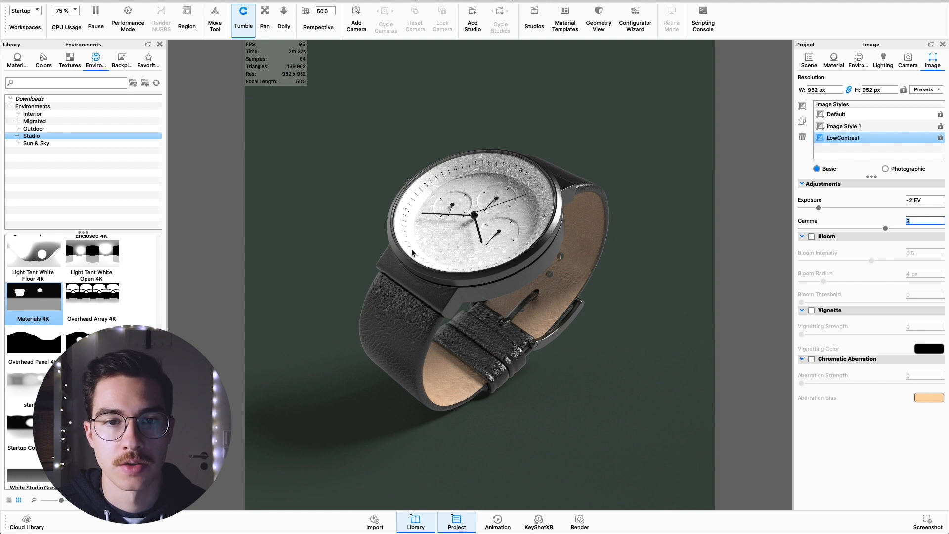
mouse_move(524, 251)
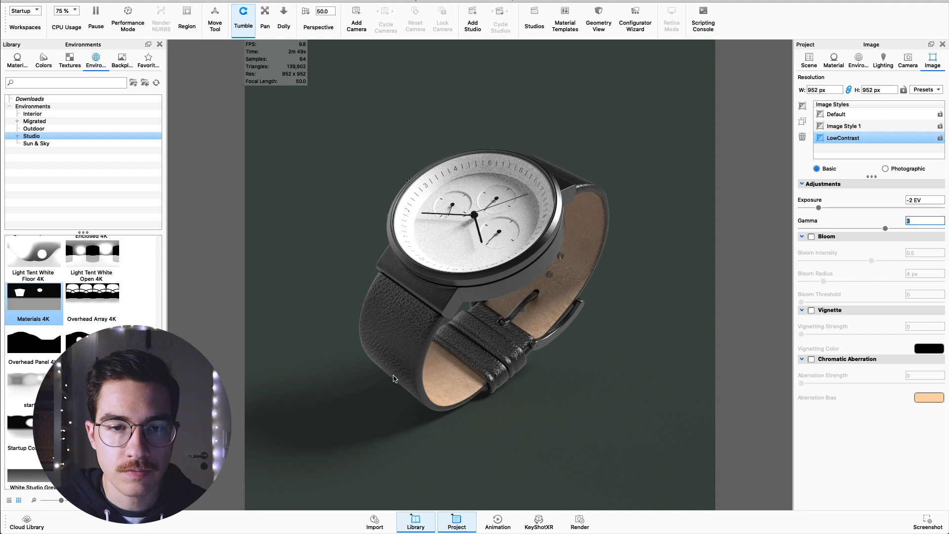
mouse_move(581, 181)
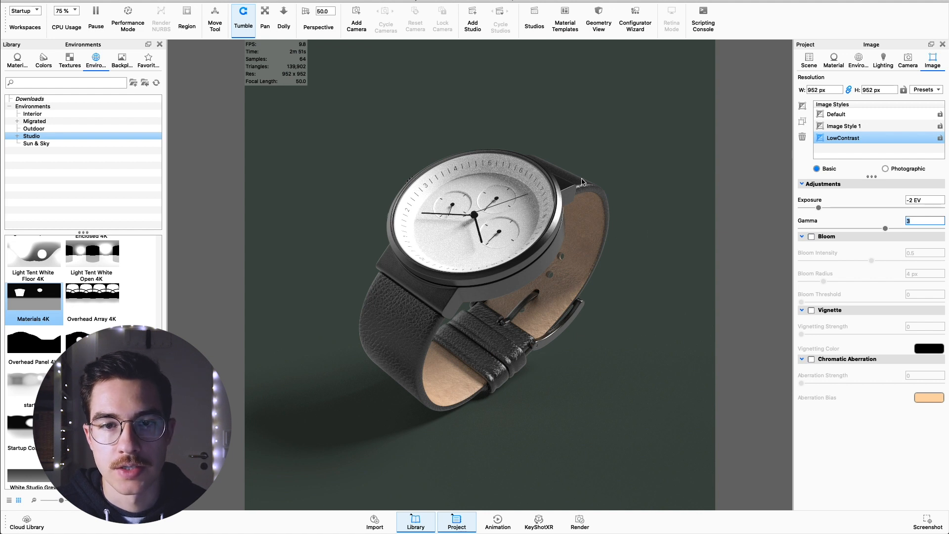
mouse_move(556, 222)
type("4")
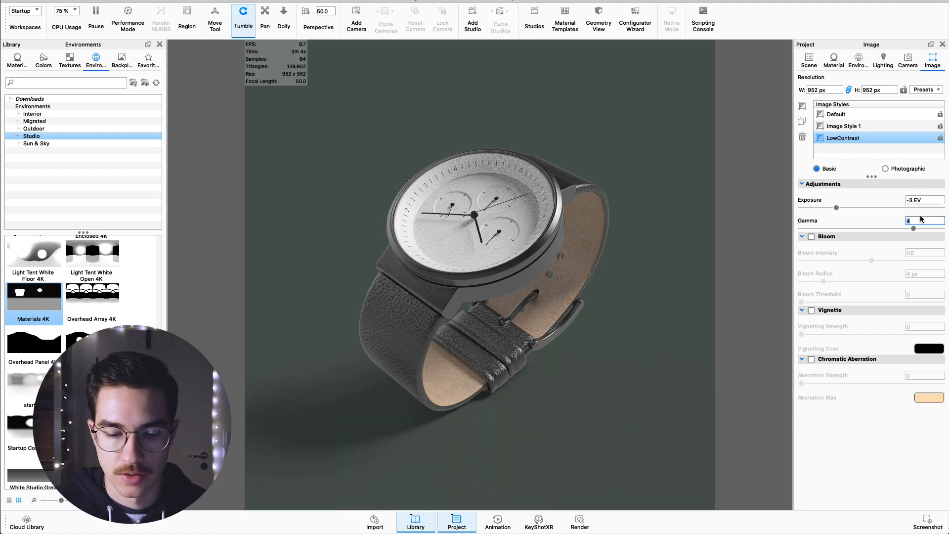
mouse_move(554, 221)
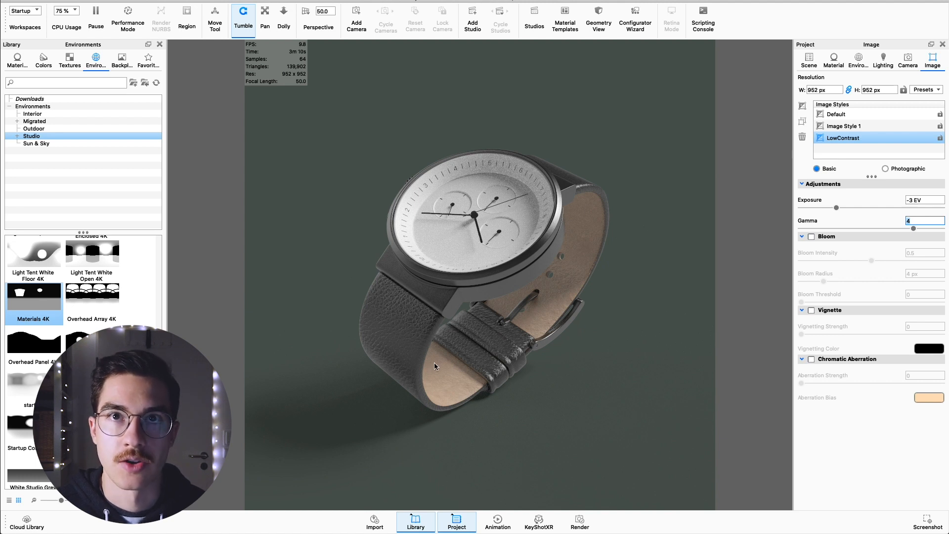
mouse_move(624, 313)
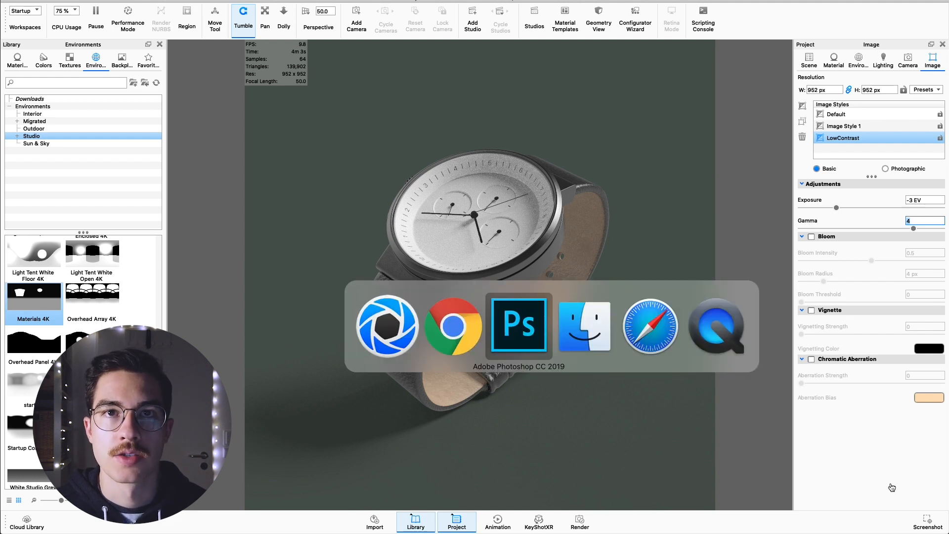
- Re-enable Curves 1, Curves 2, ao copy, Layer 1 and Layer 2 in Photoshop's 430 document
left_click(517, 325)
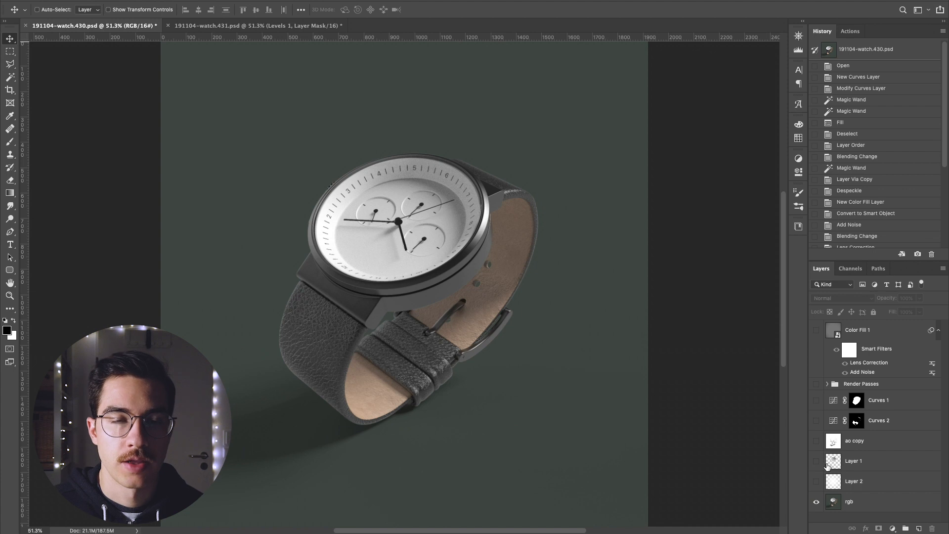
mouse_move(833, 461)
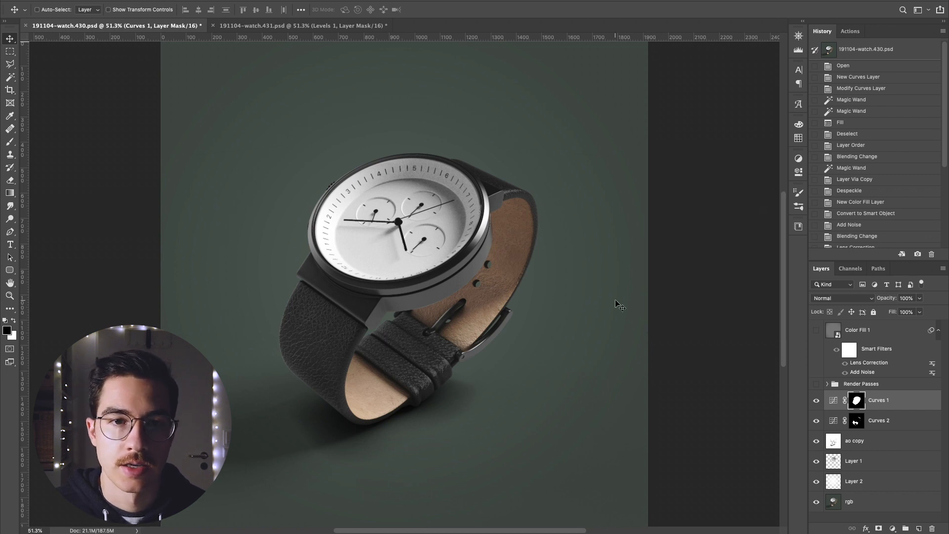
mouse_move(733, 379)
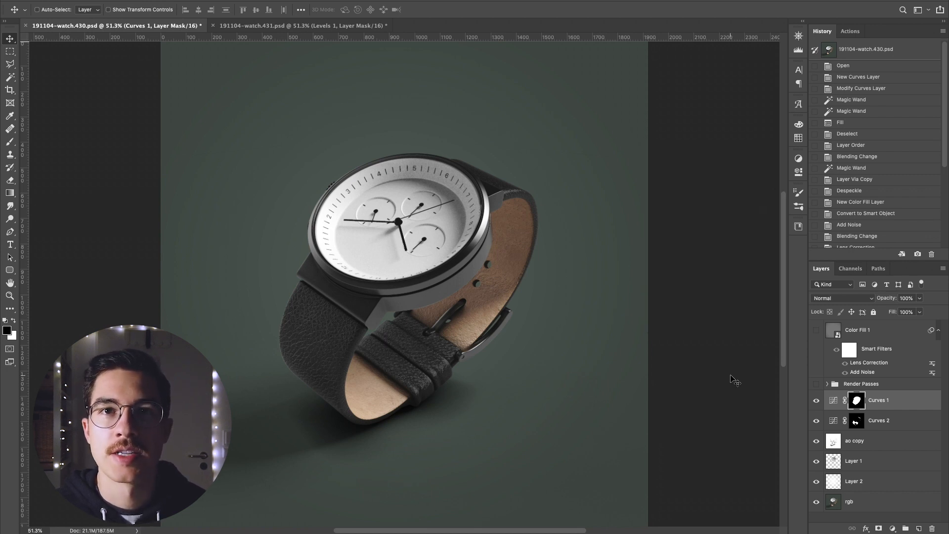